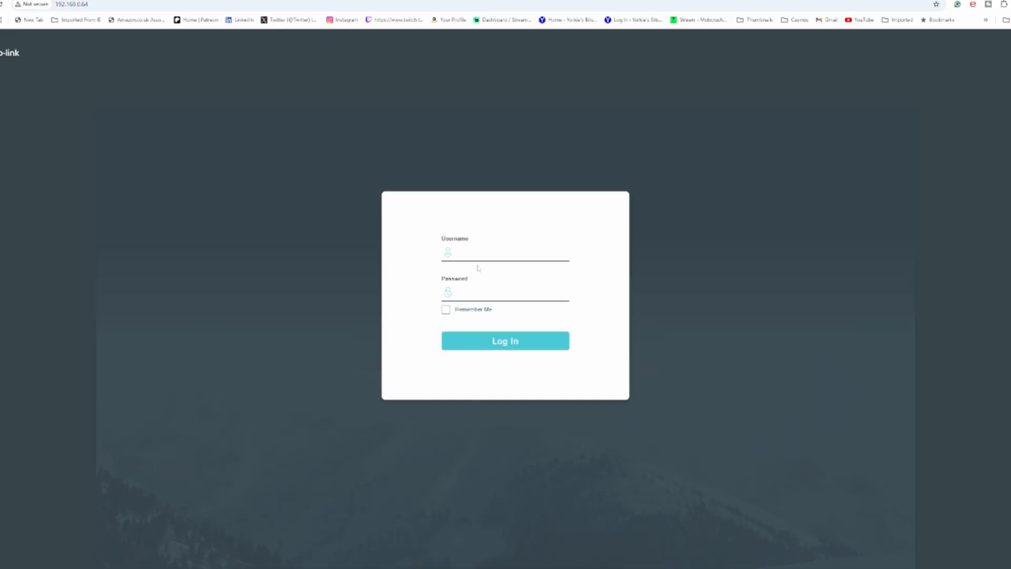
# Enter the username admin and the default password in the login fields
pyautogui.write('admin')
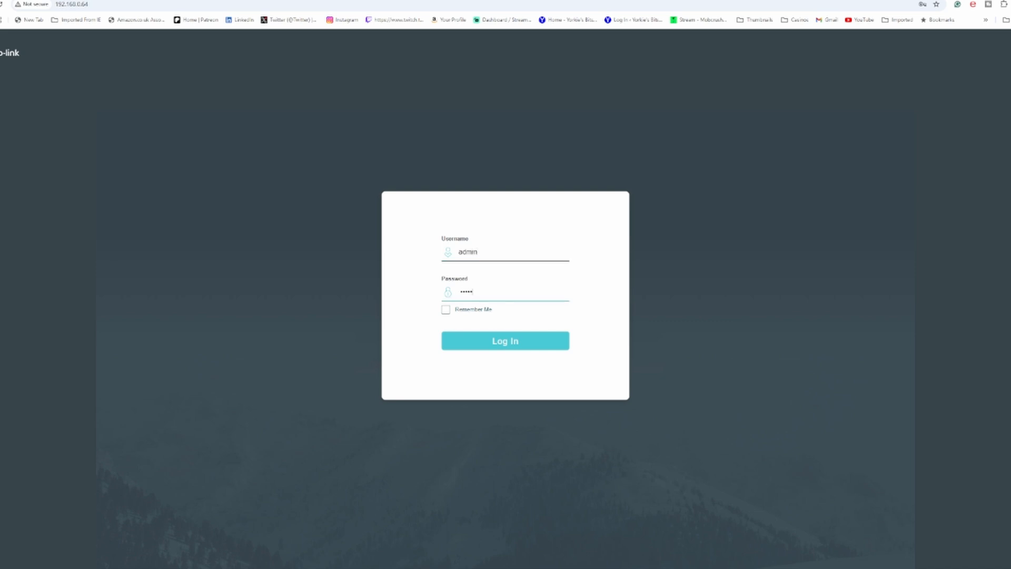
# Submit the login and dismiss Chrome's breached-password warning to reach the Change Password form
pyautogui.click(505, 340)
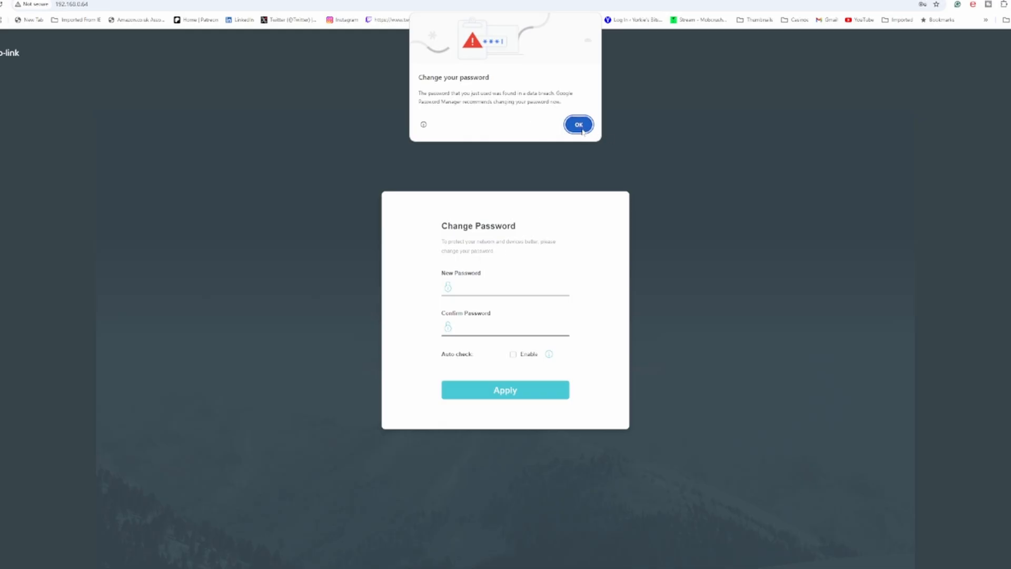
pyautogui.click(579, 124)
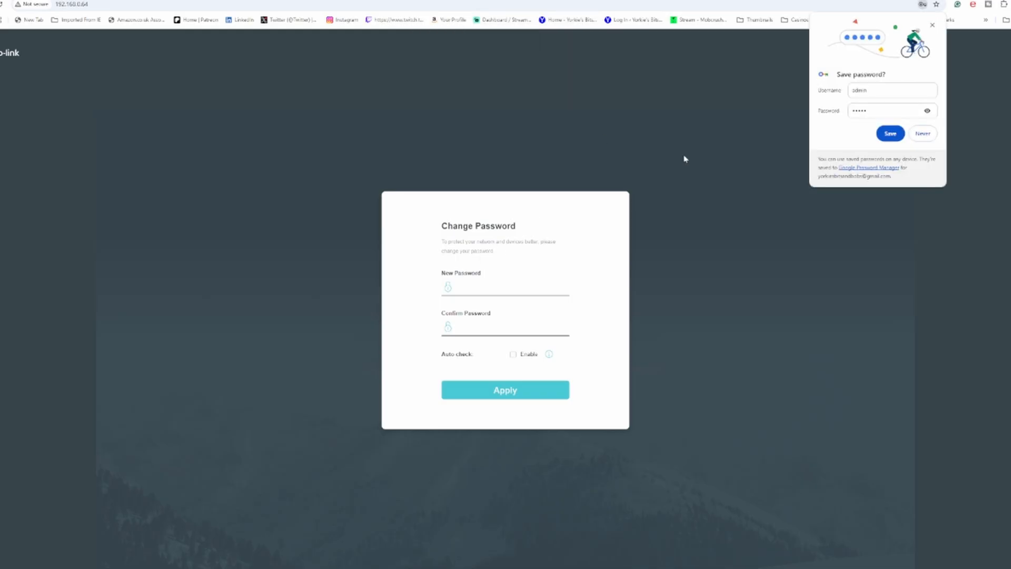